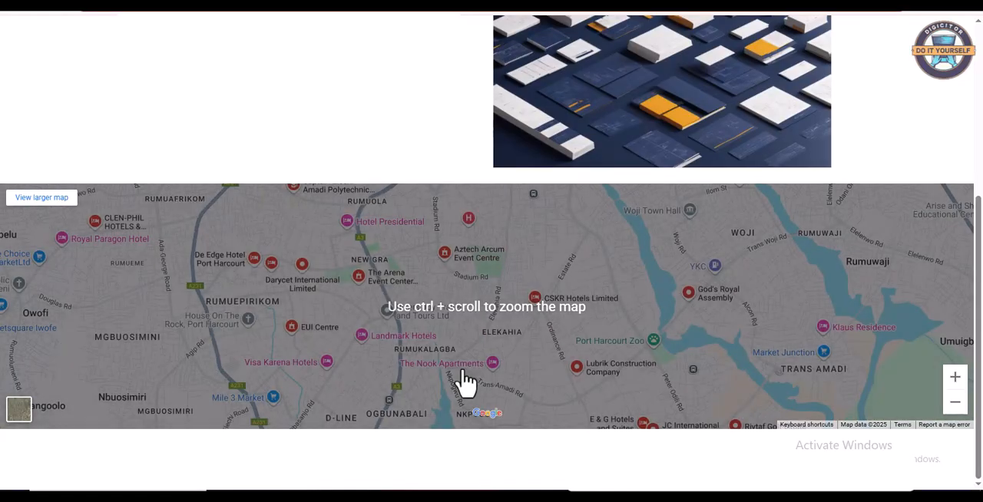
- Search Google for 'google cloud' and open the Google Cloud: Cloud Computing Services result
click(41, 197)
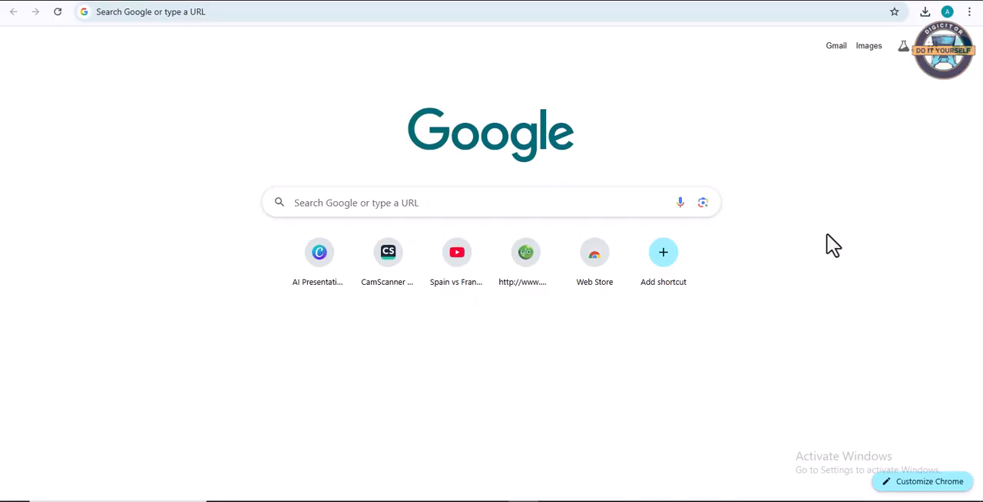
mouse_move(415, 250)
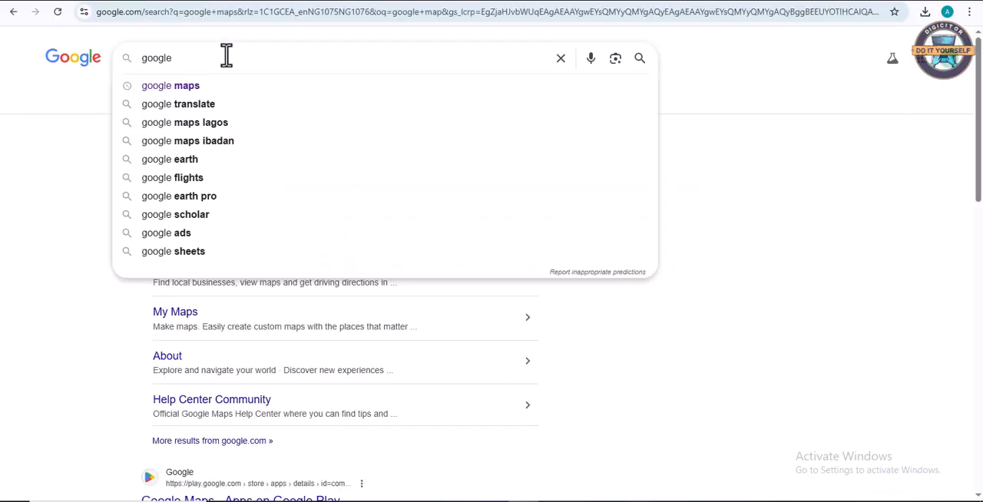
text(cloud)
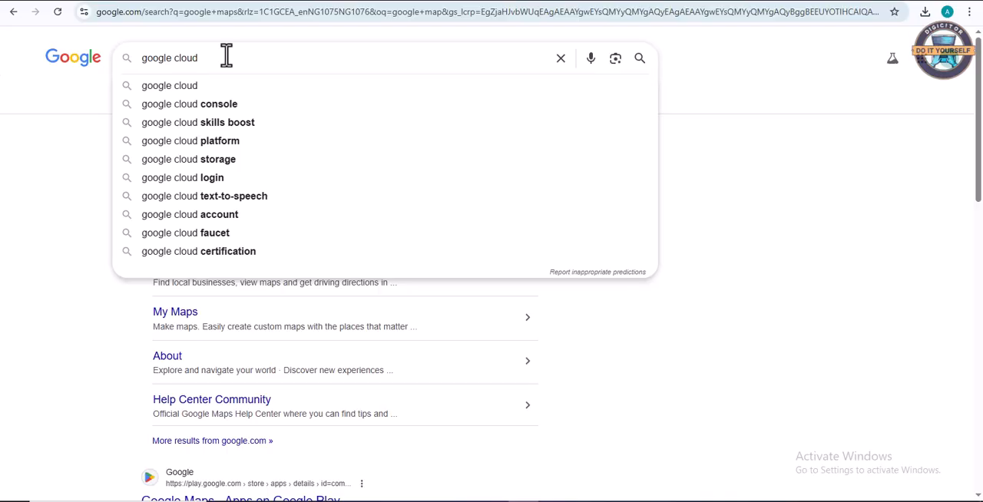
click(169, 85)
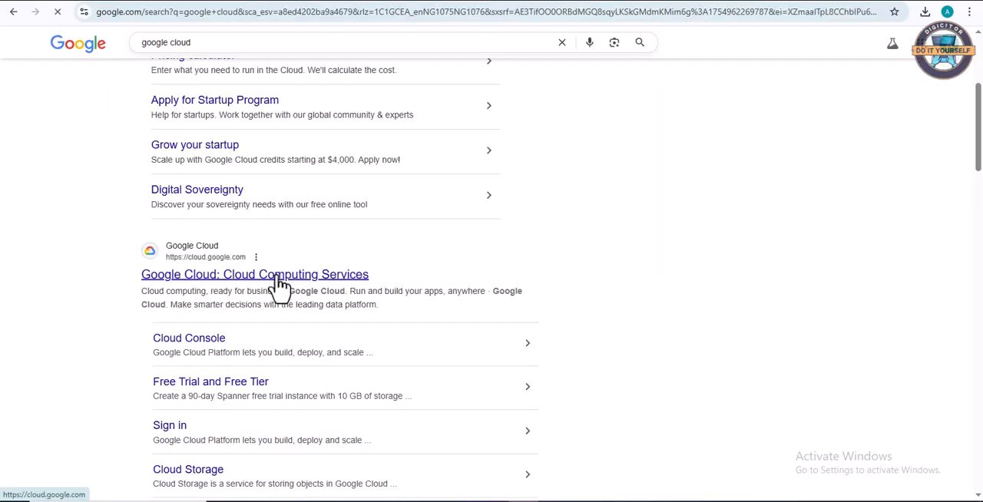
click(254, 274)
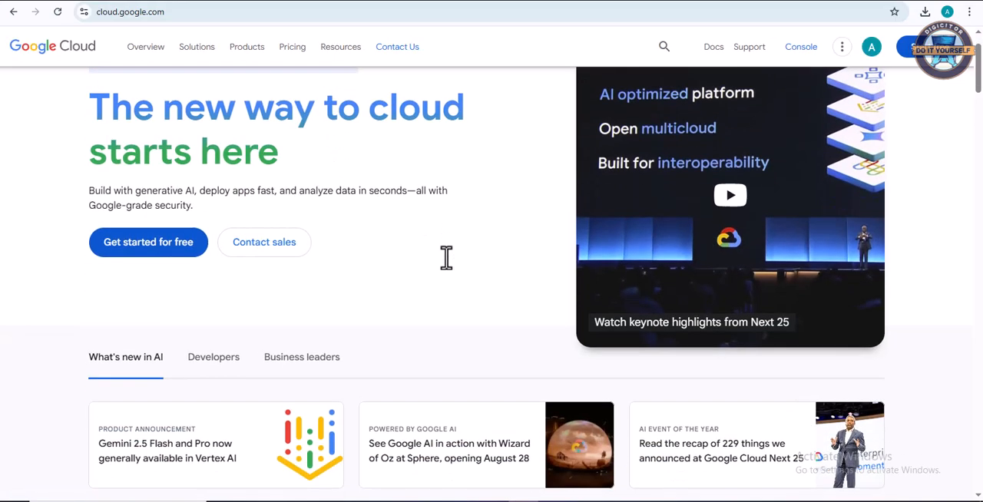
- Choose 'Get started for free' on the Google Cloud homepage
scroll(up, 3)
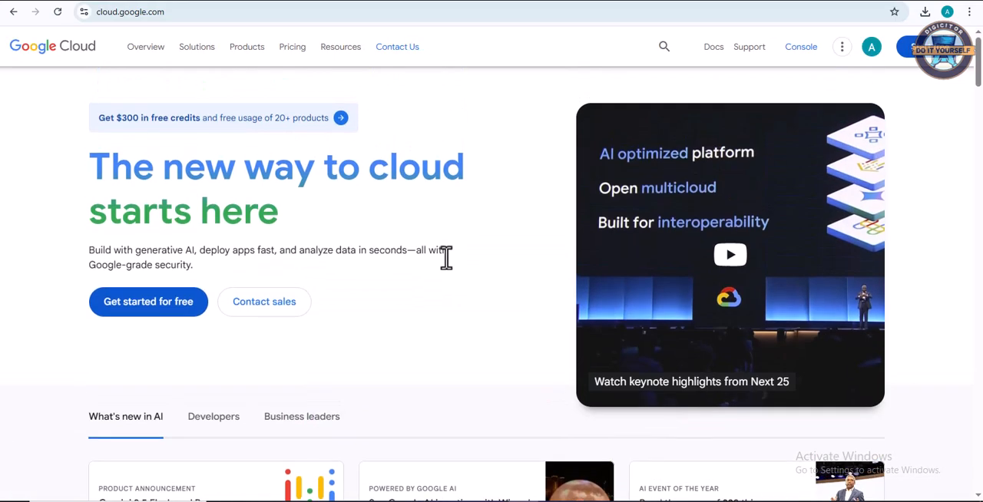
mouse_move(148, 311)
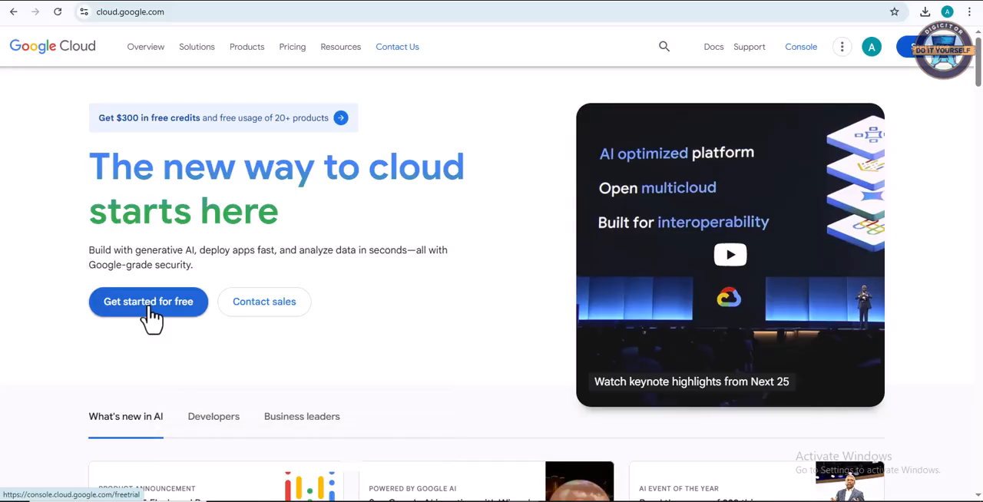
click(148, 301)
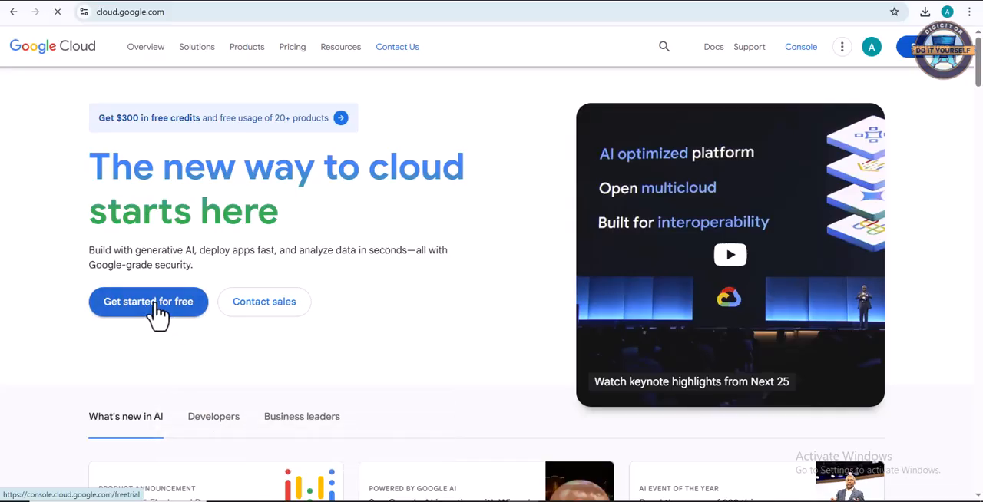
- Opt in to email updates and agree to the Step 1 trial terms
click(148, 301)
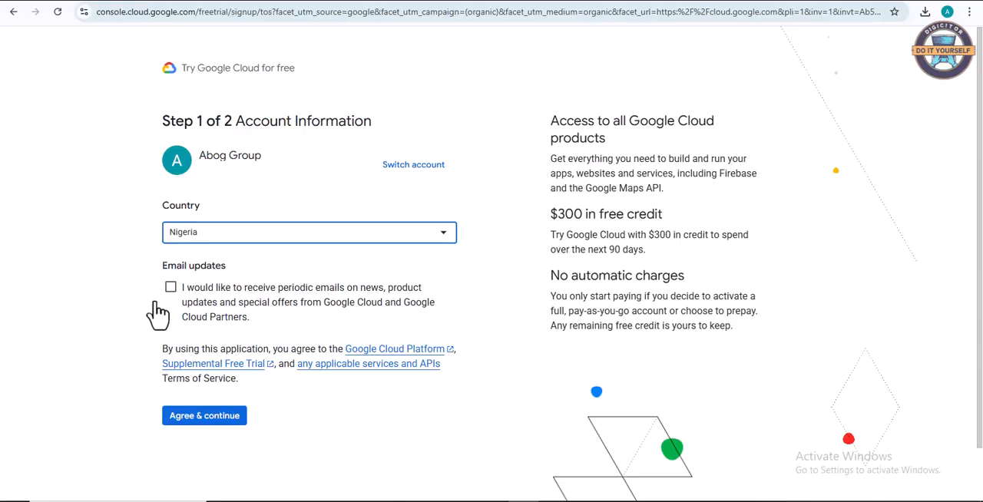
click(170, 286)
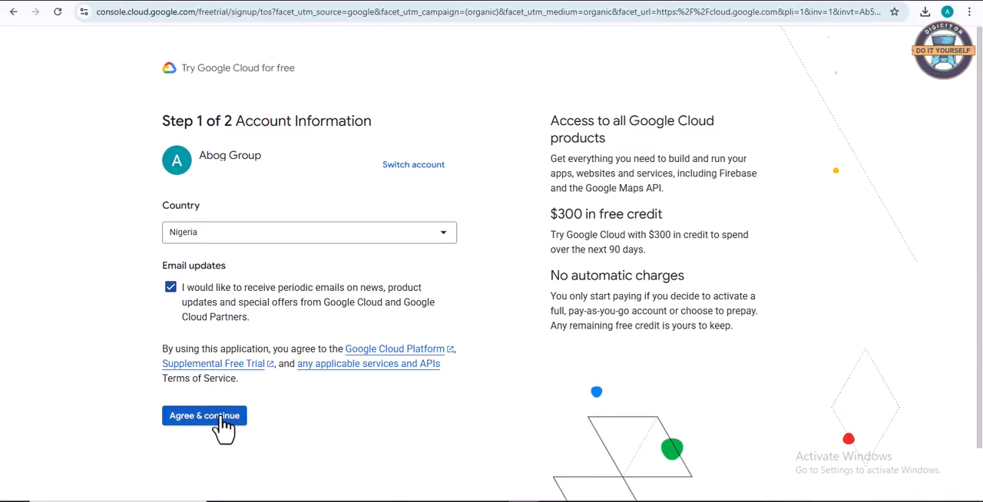
click(204, 416)
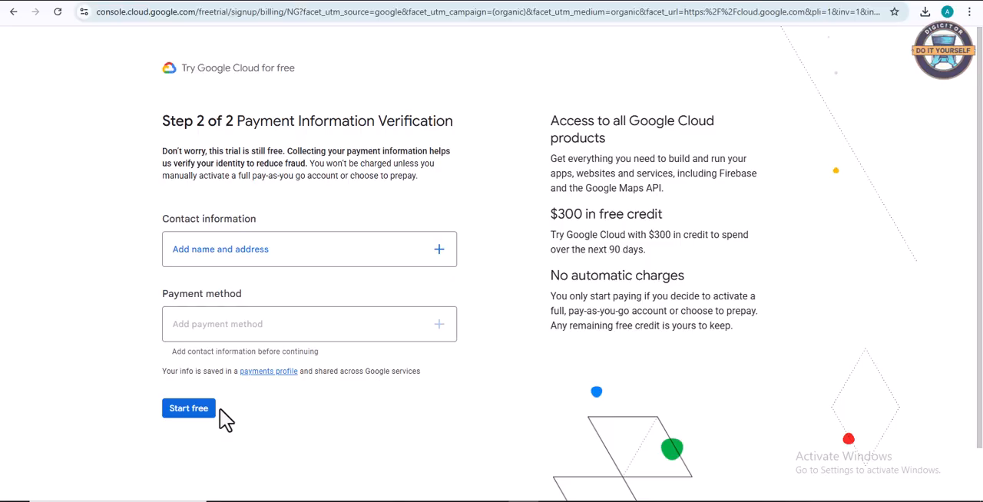
mouse_move(509, 124)
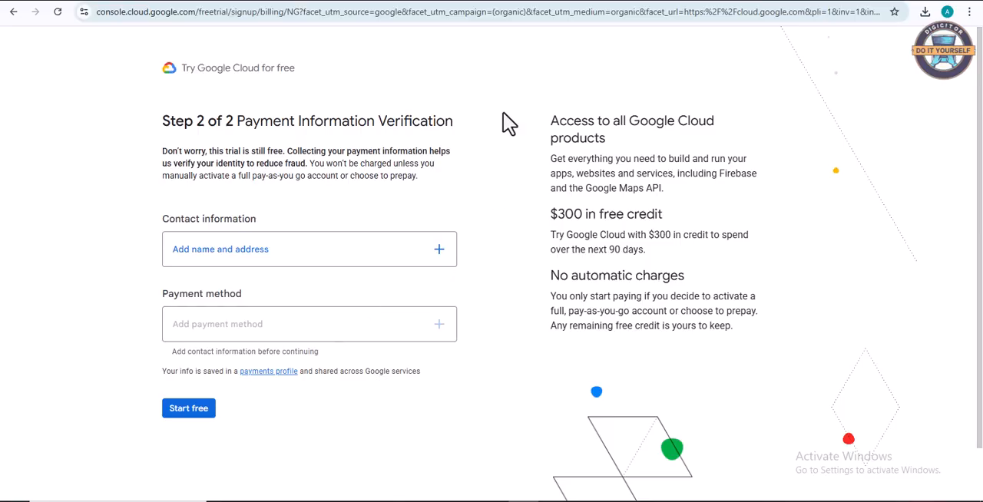
mouse_move(492, 149)
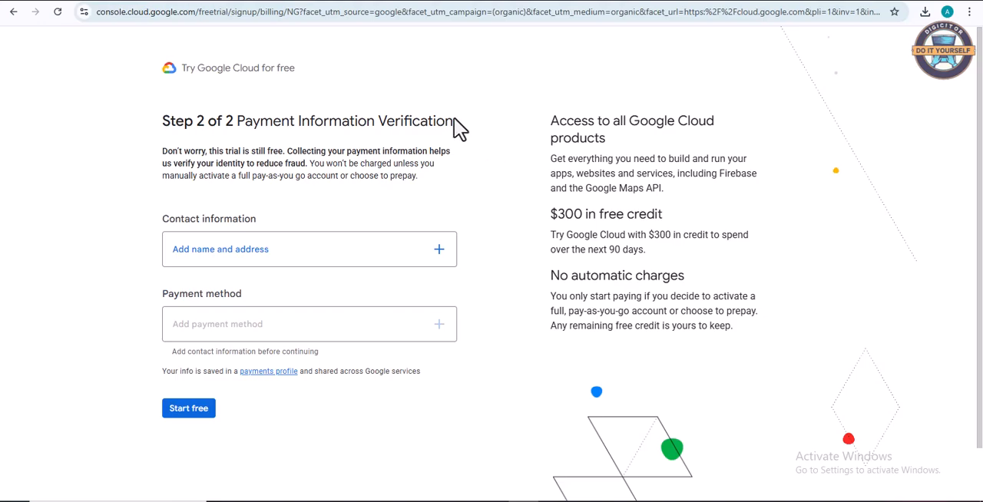
mouse_move(472, 106)
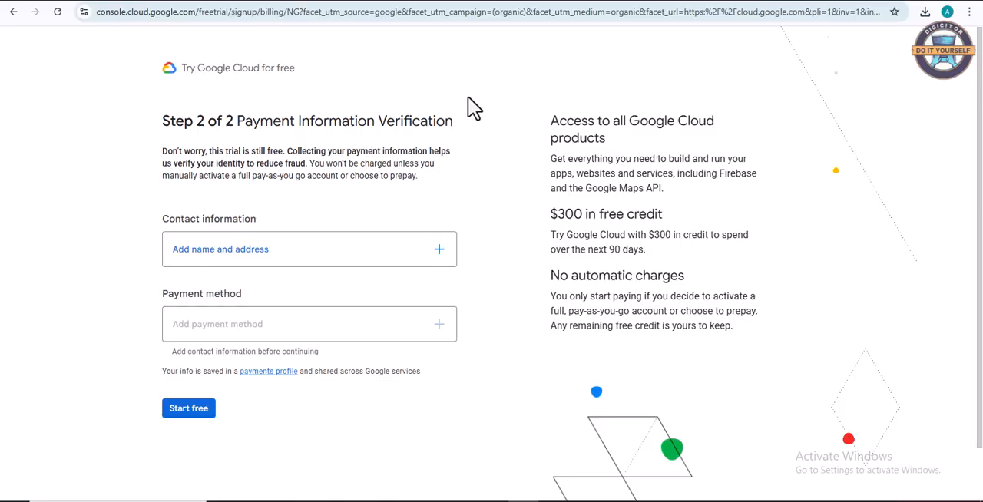
mouse_move(384, 91)
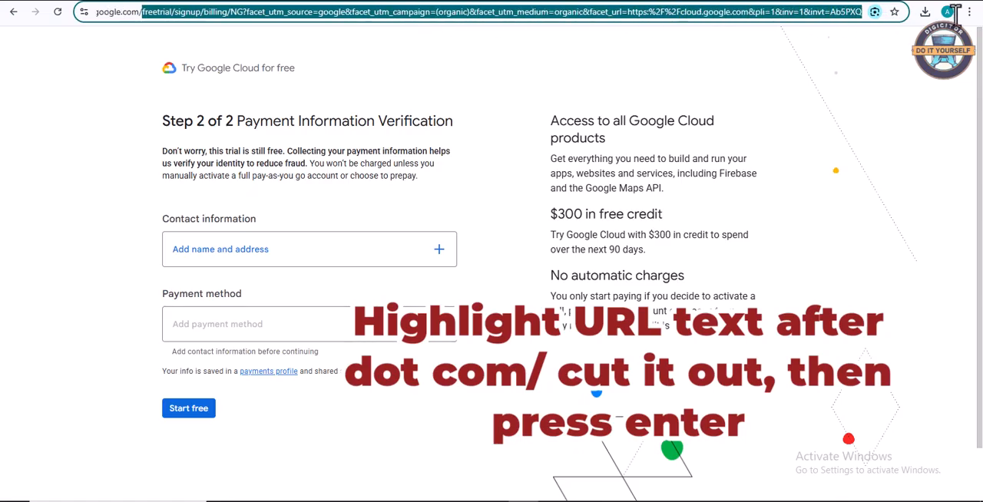
- Cut the sign-up path from the address, reload, and choose 'Start free'
right_click(492, 13)
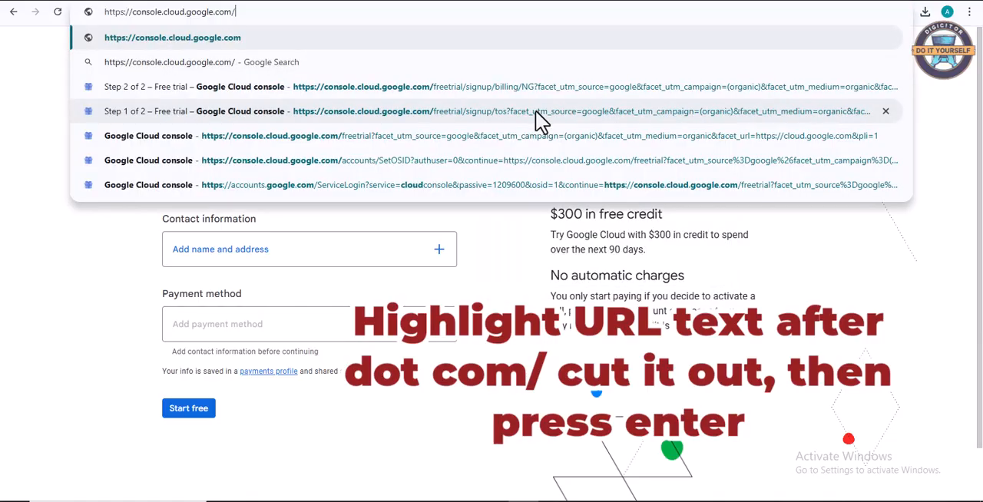
mouse_move(910, 488)
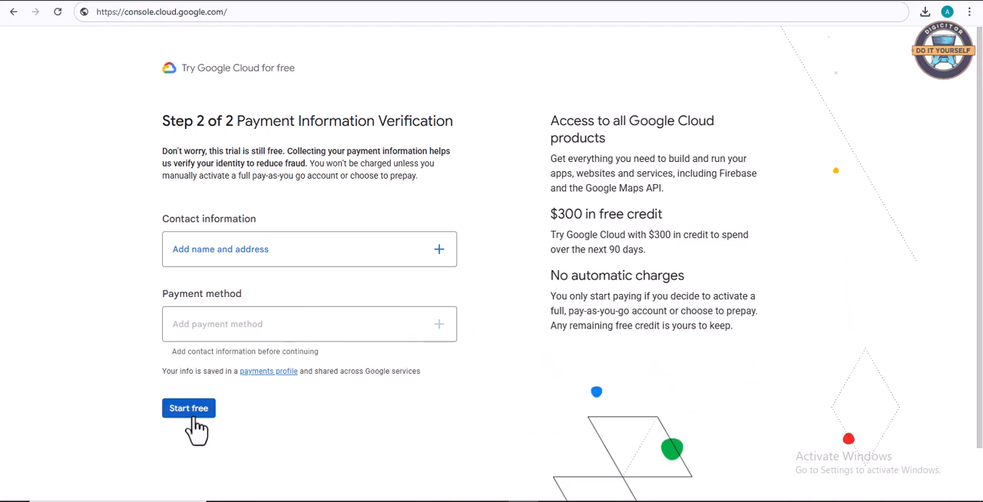
mouse_move(192, 422)
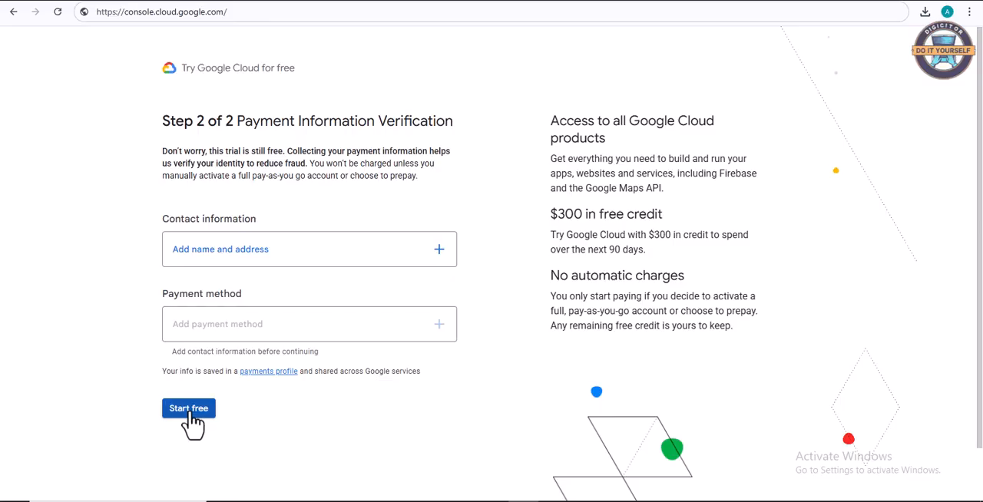
click(310, 249)
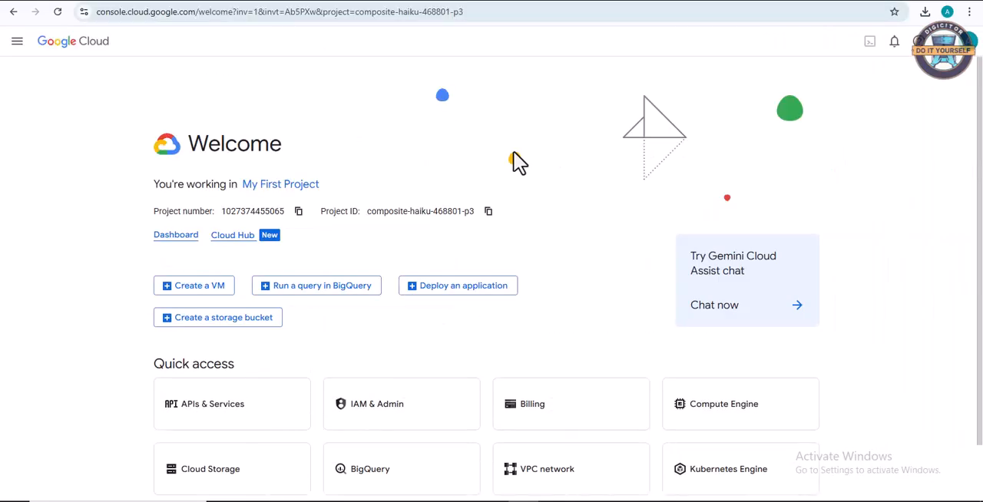
mouse_move(340, 136)
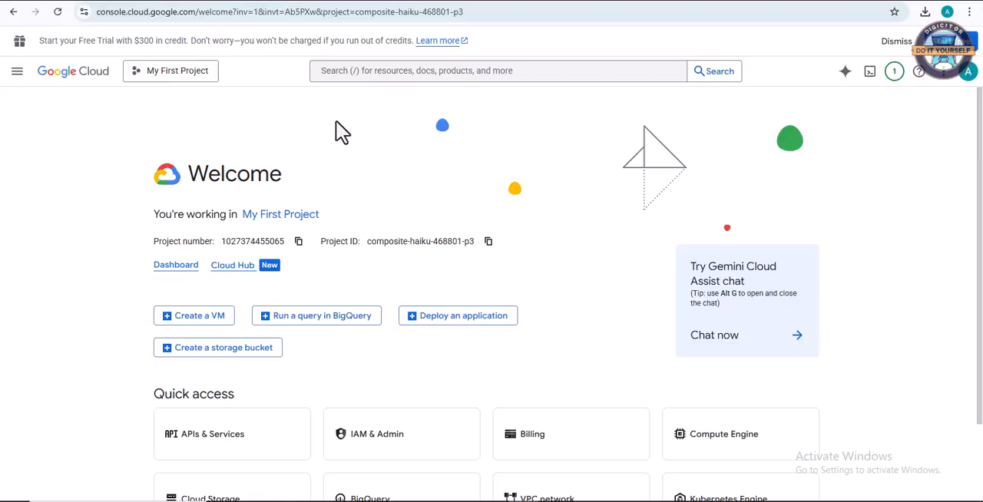
- Scroll the My First Project welcome page showing the $300 free-trial credit notice
scroll(down, 3)
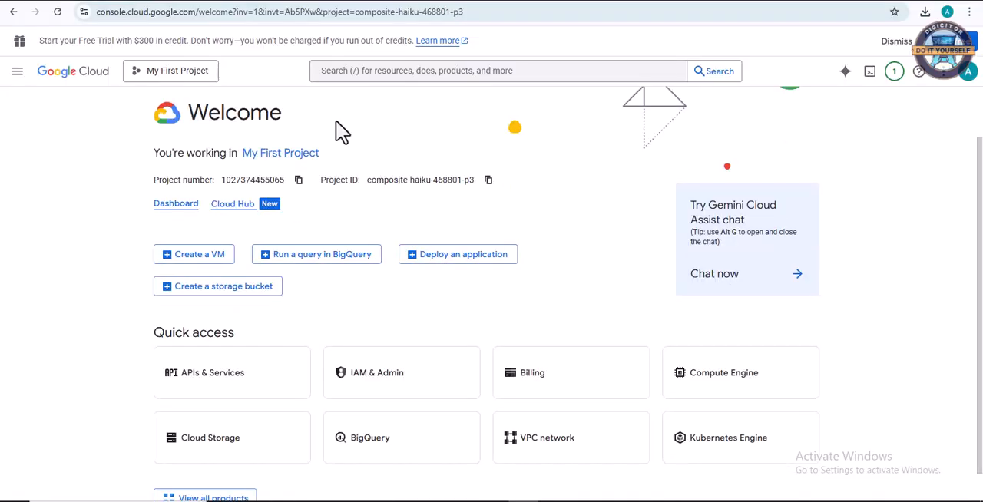
scroll(up, 3)
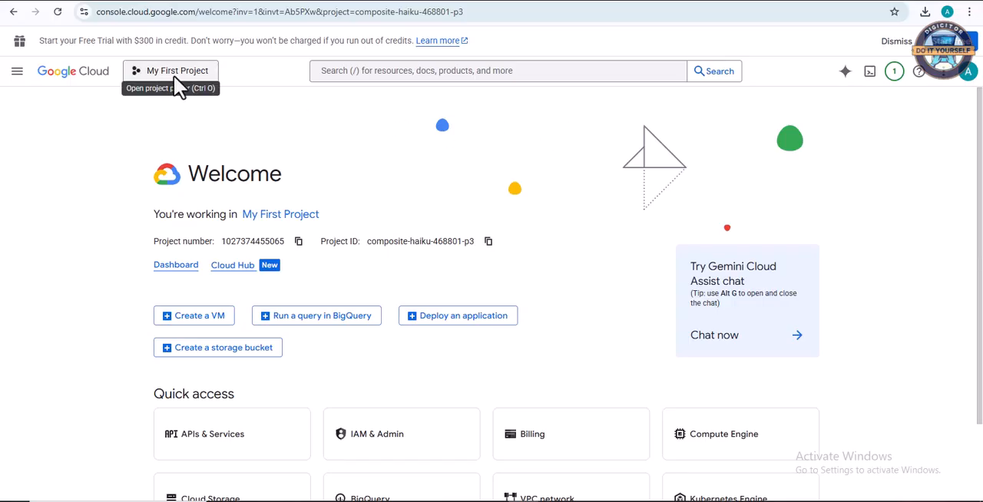
- Choose New project from the project selector's Select a project dialog
click(177, 71)
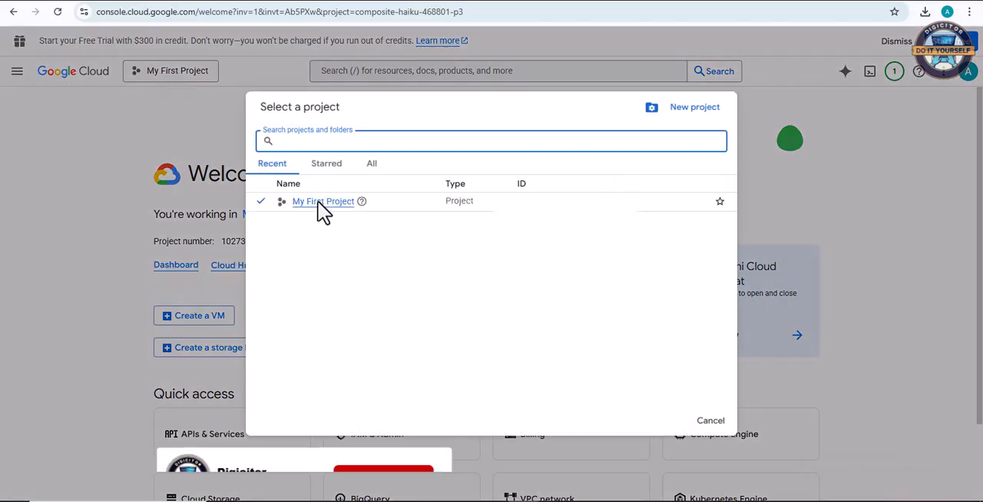
right_click(322, 201)
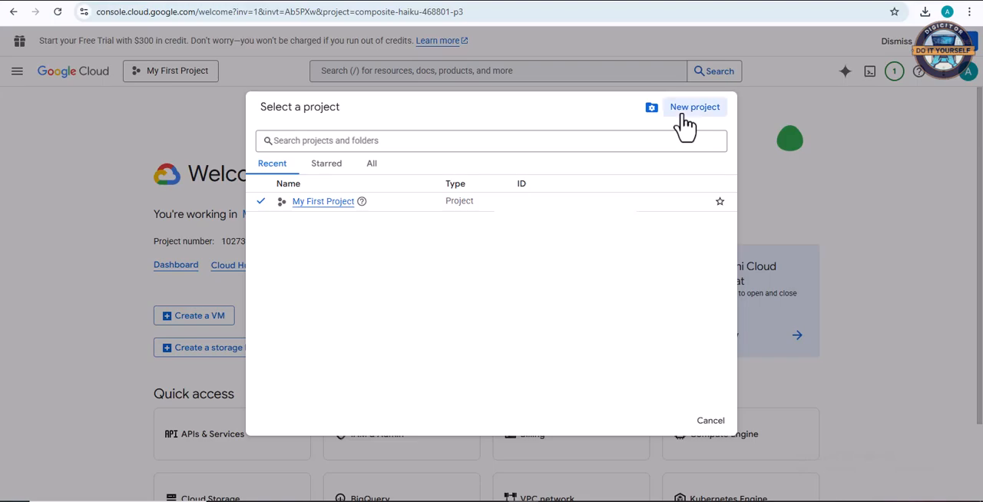
click(693, 107)
text(My Google MA)
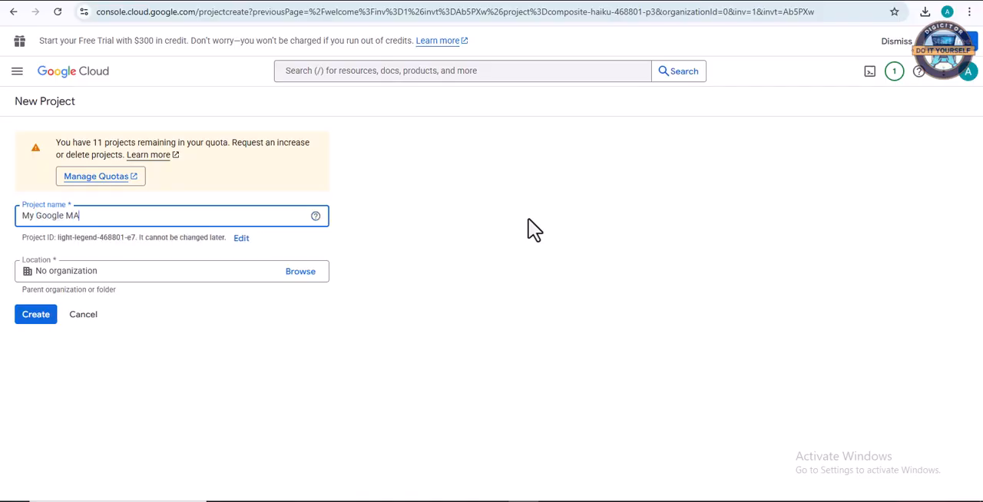
- Name the project 'My Google Map API' under No organization and create it
key(Backspace)
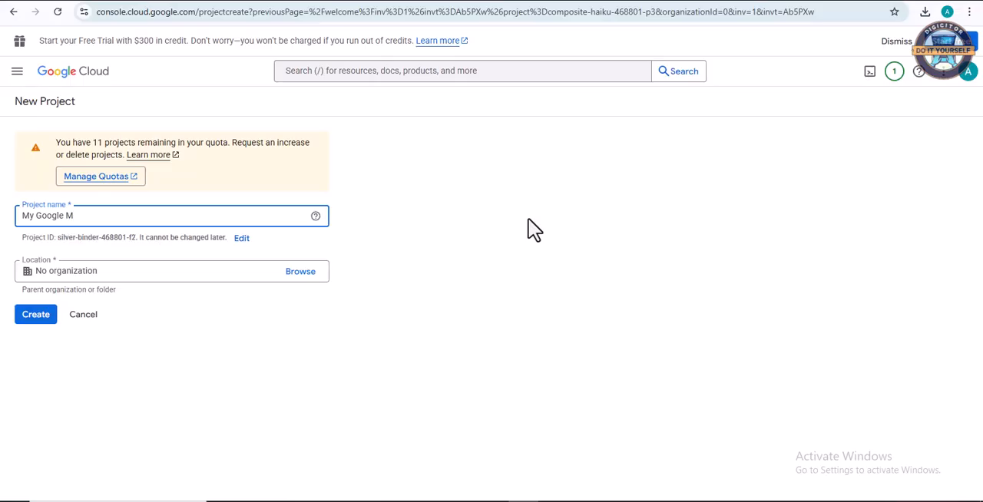
text(ap)
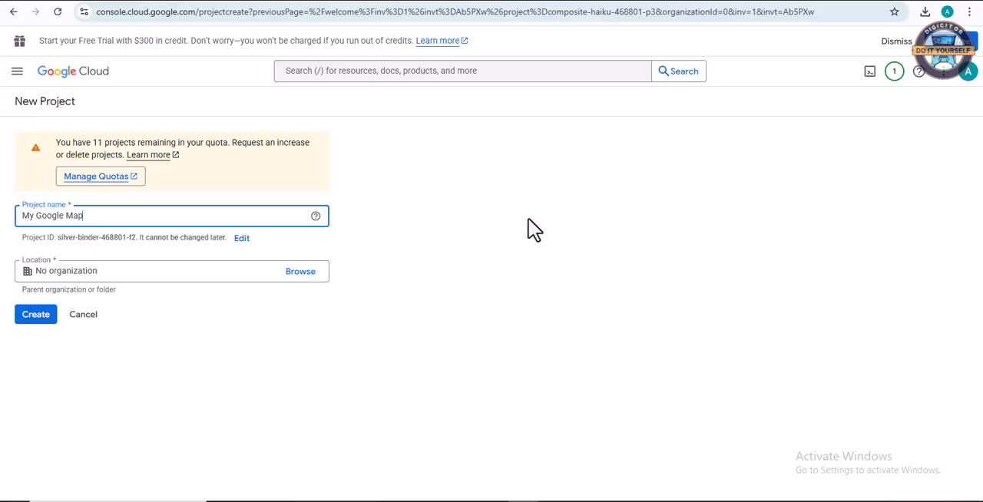
text(API)
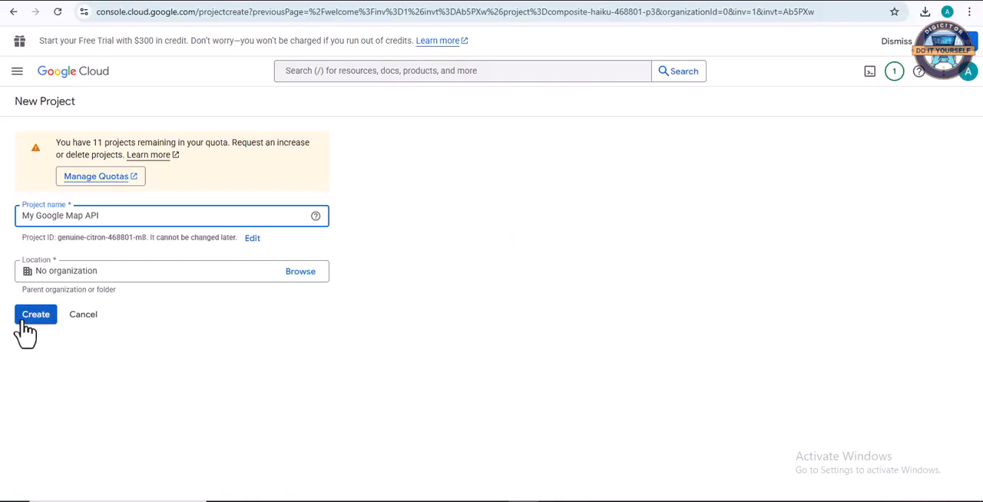
click(36, 314)
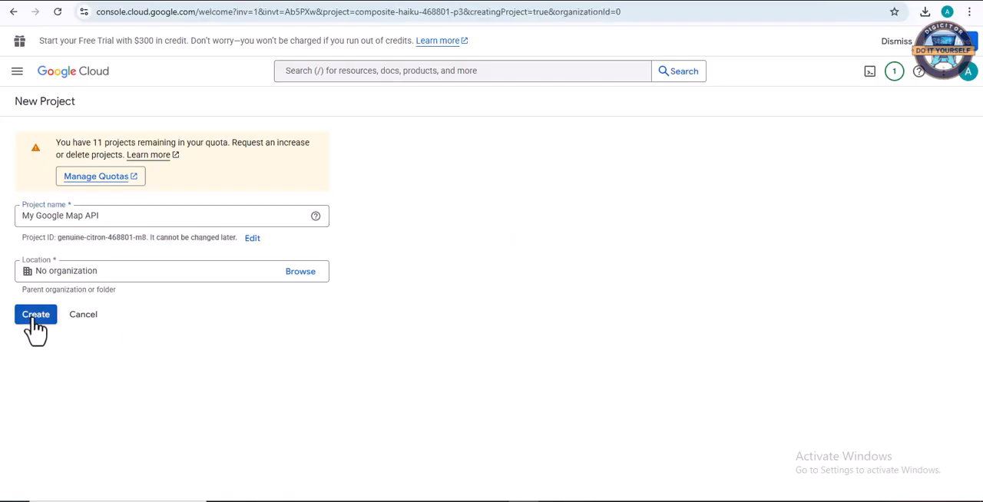
click(35, 314)
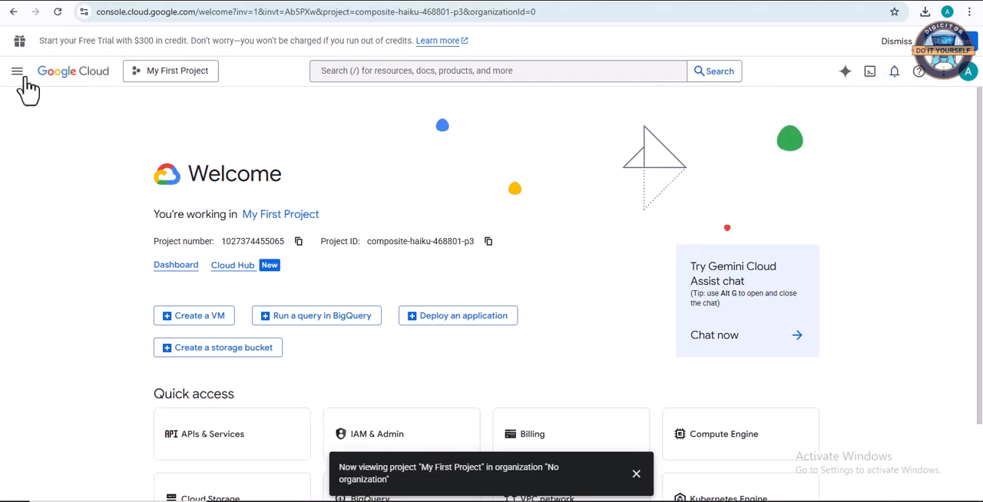
mouse_move(17, 70)
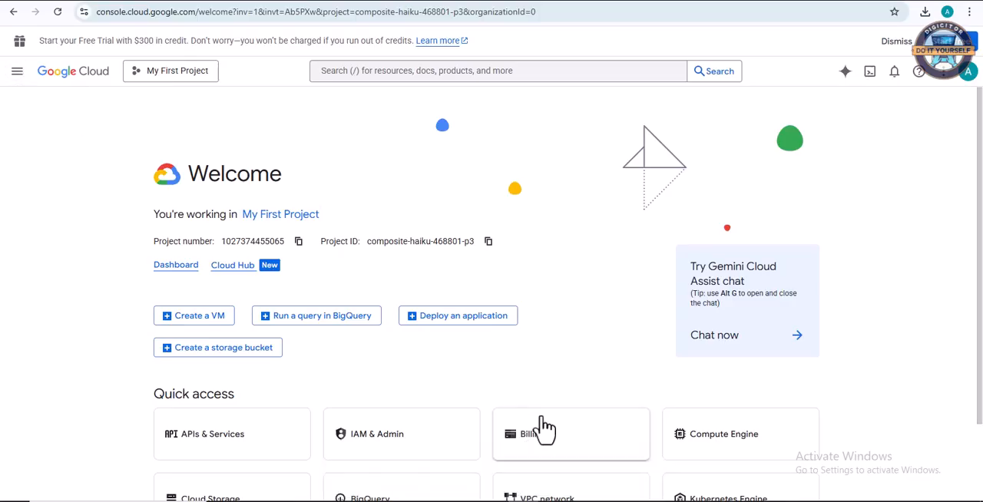
- Open the navigation menu and scroll to APIs & Services and its Credentials entry
click(17, 71)
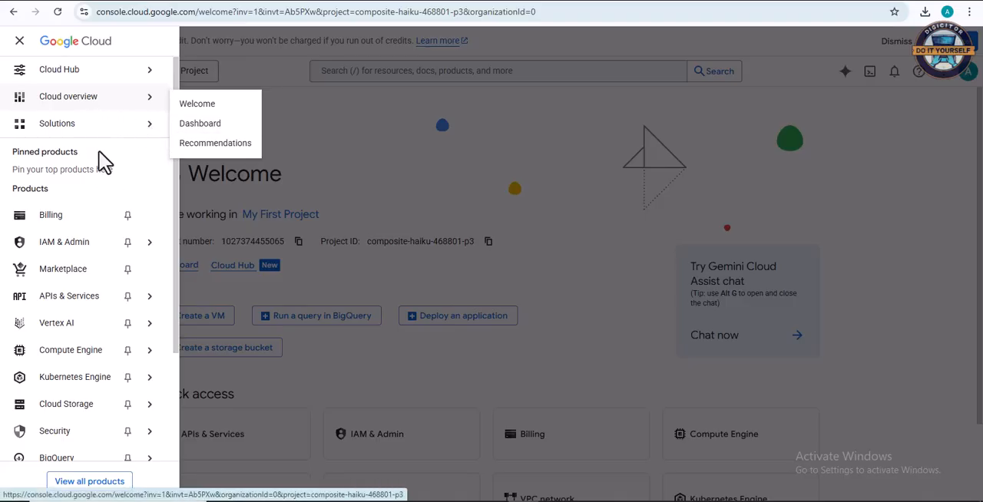
scroll(down, 3)
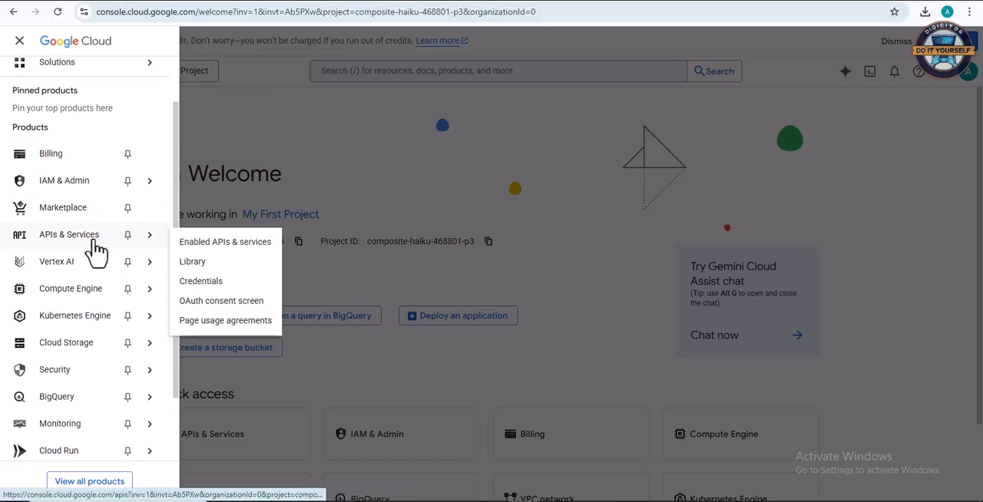
mouse_move(151, 253)
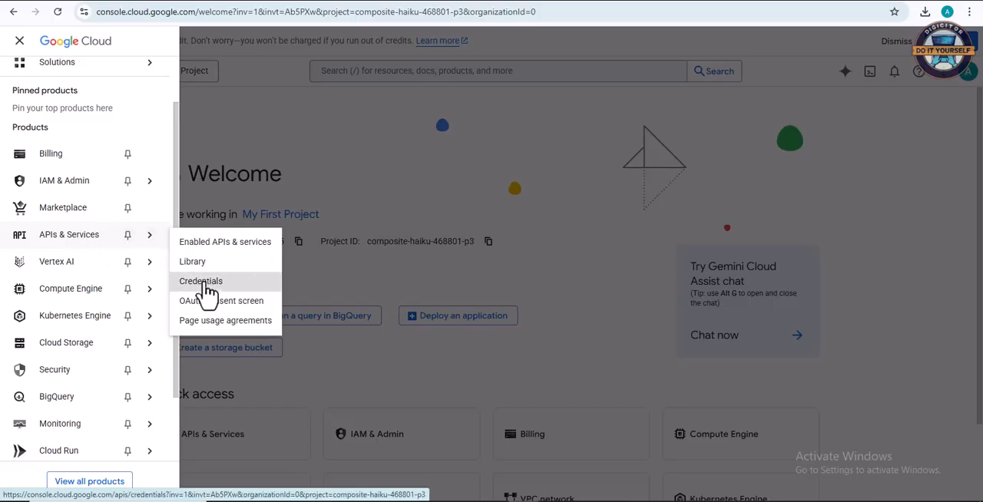
- Create an API key from the Credentials page, producing API key 1
click(200, 281)
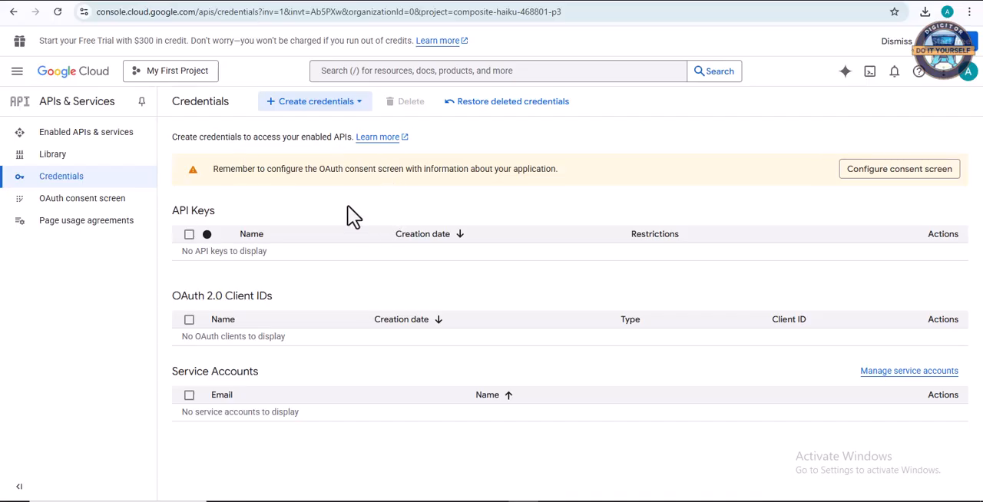
mouse_move(318, 112)
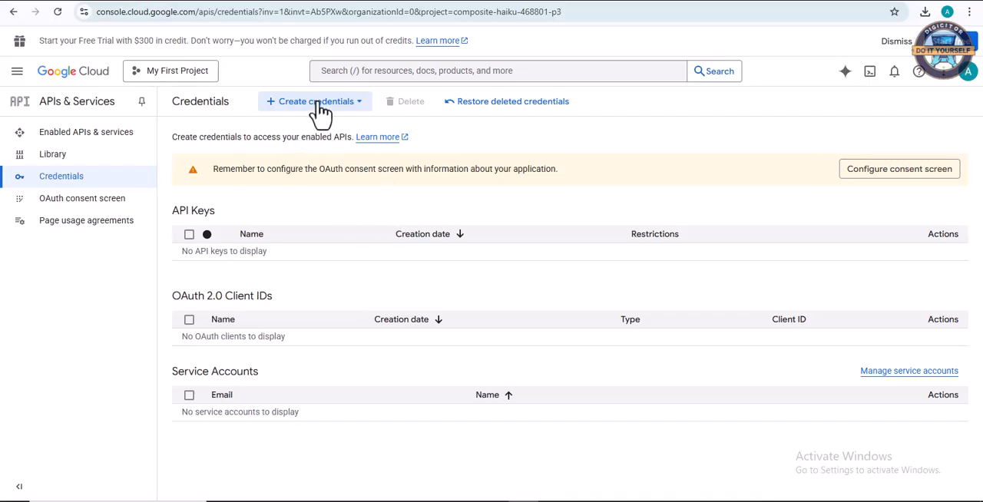
click(315, 101)
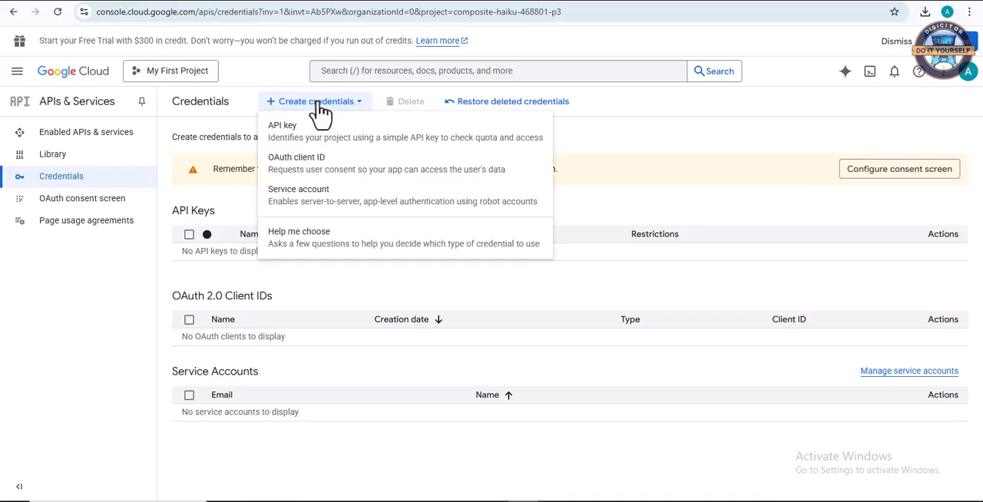
mouse_move(330, 150)
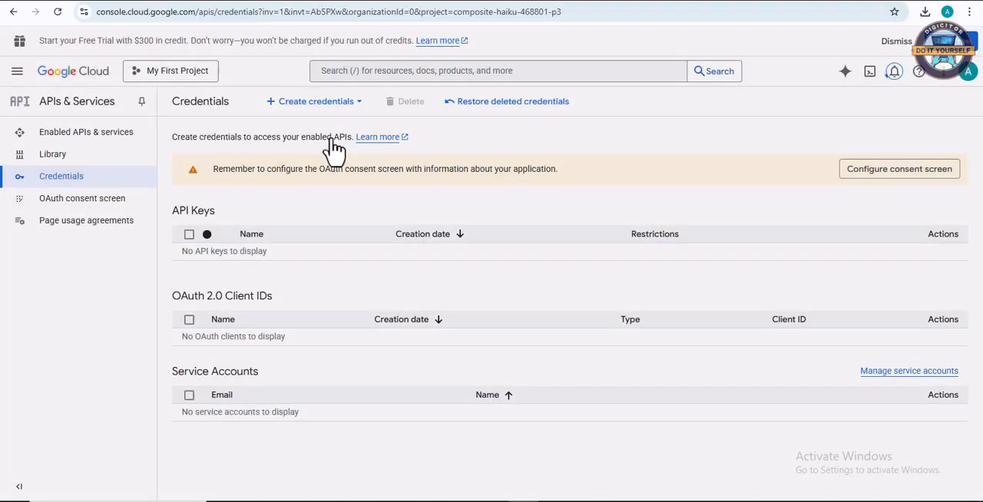
click(313, 101)
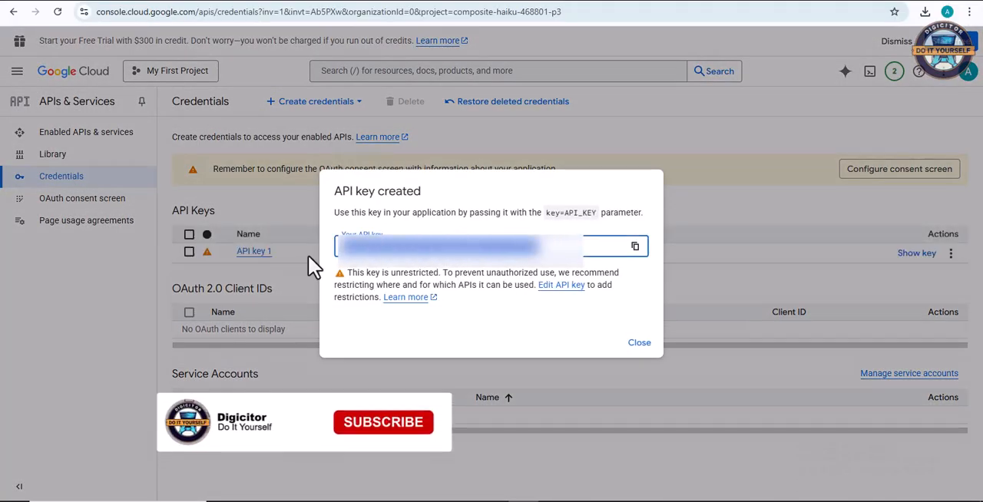
right_click(457, 247)
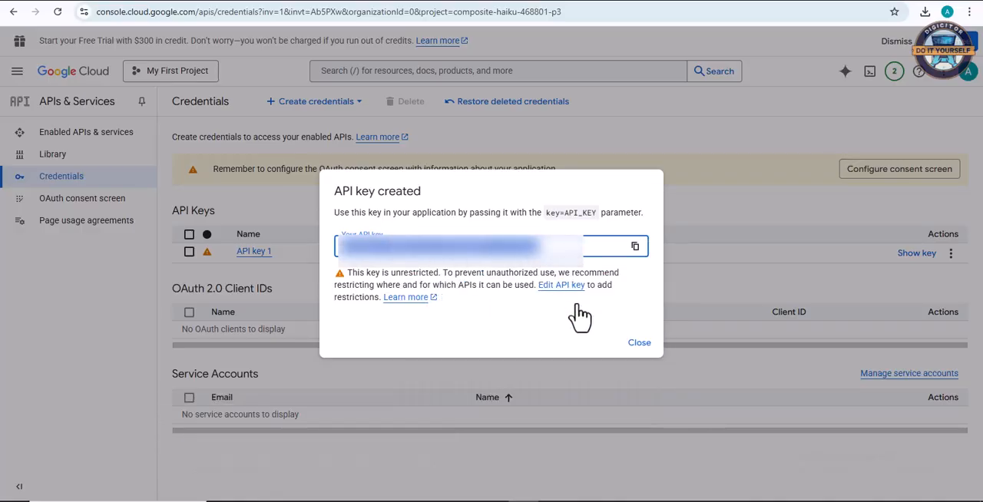
mouse_move(628, 346)
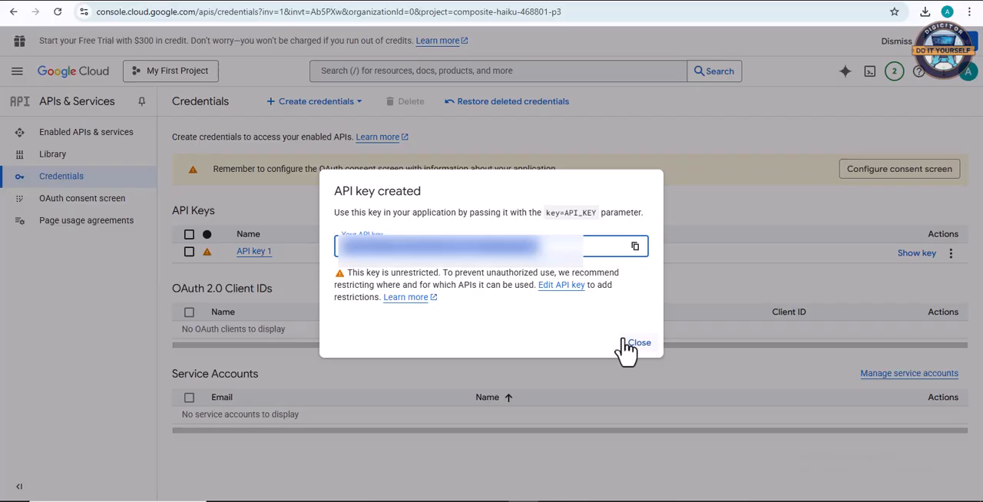
mouse_move(627, 346)
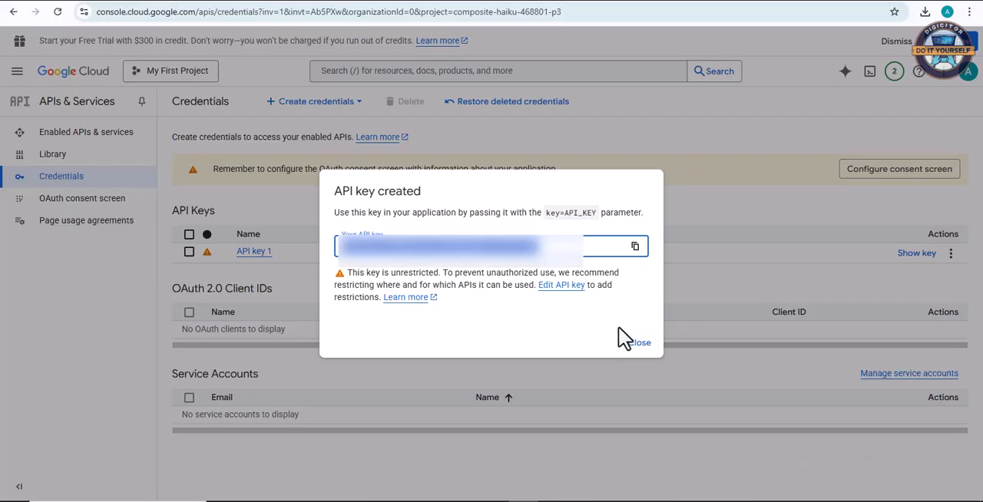
mouse_move(614, 319)
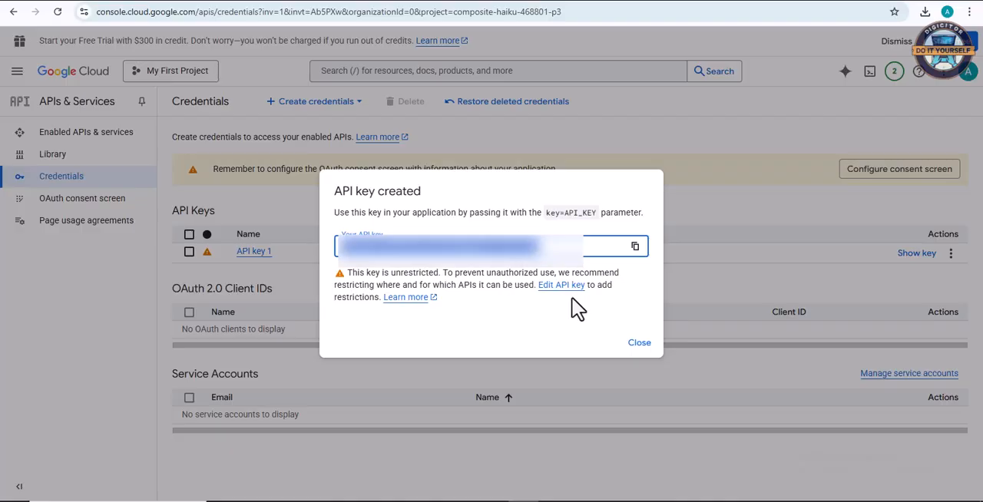
- Open API key 1 for editing and restrict it to Websites
click(639, 342)
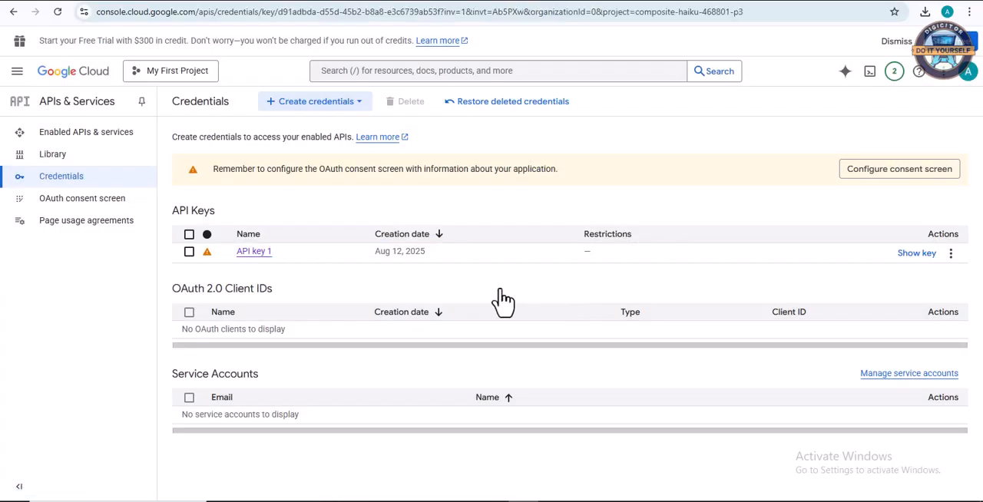
click(253, 251)
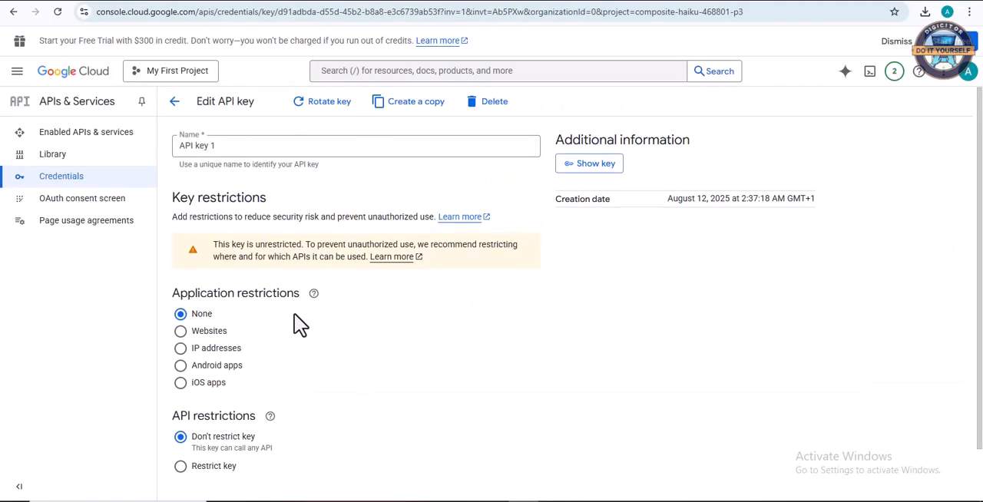
scroll(down, 3)
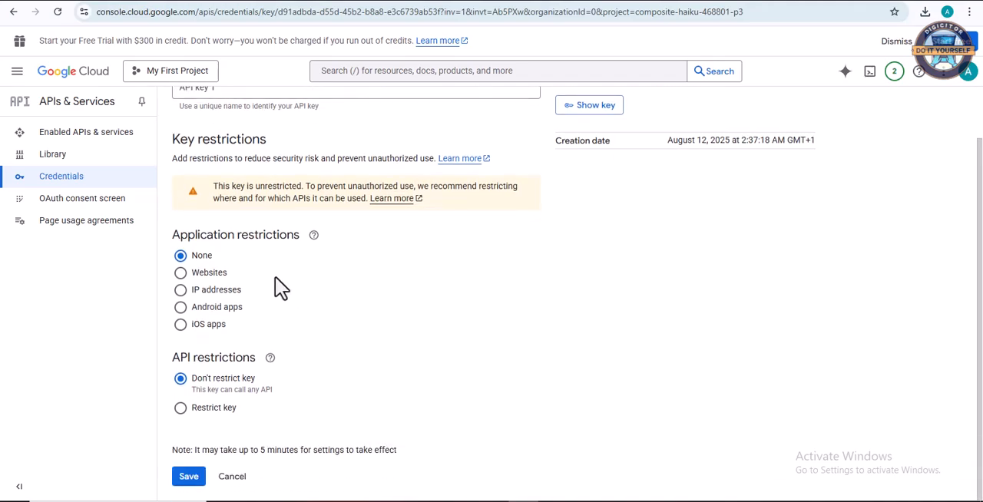
mouse_move(269, 277)
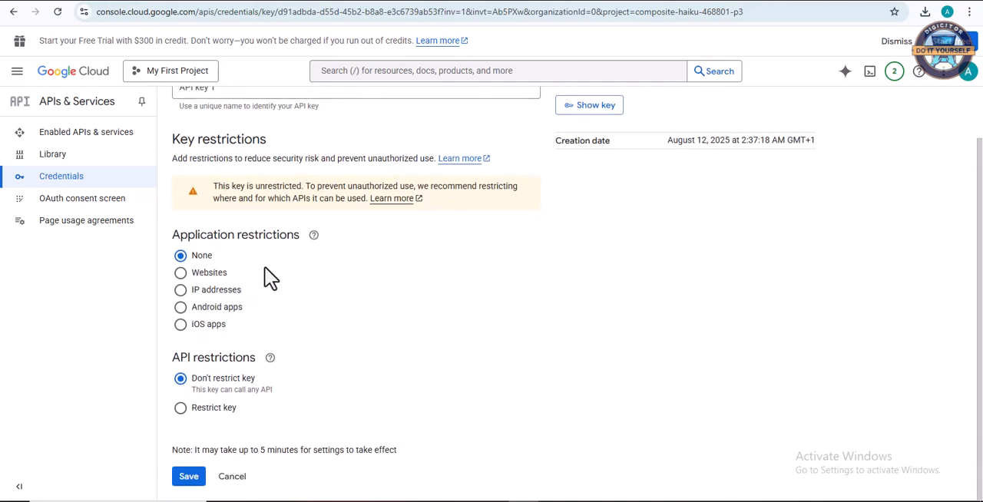
mouse_move(218, 305)
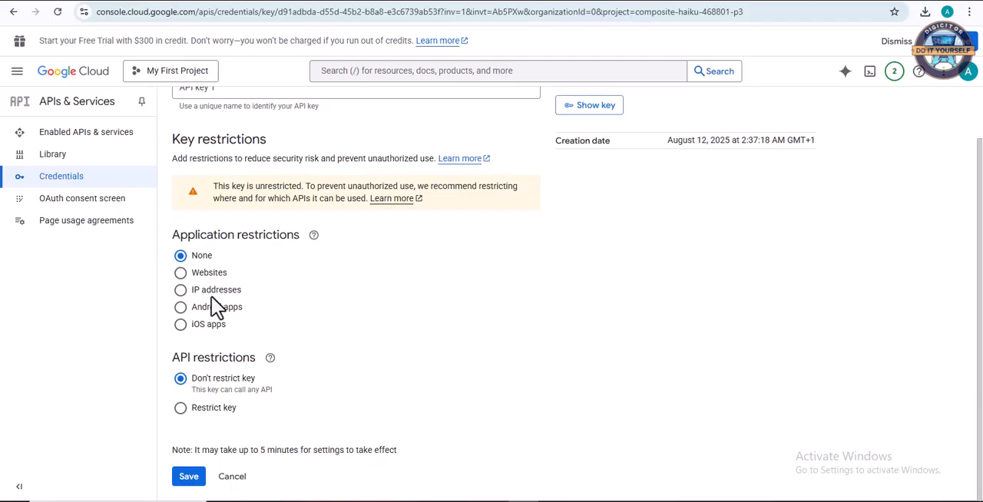
mouse_move(182, 296)
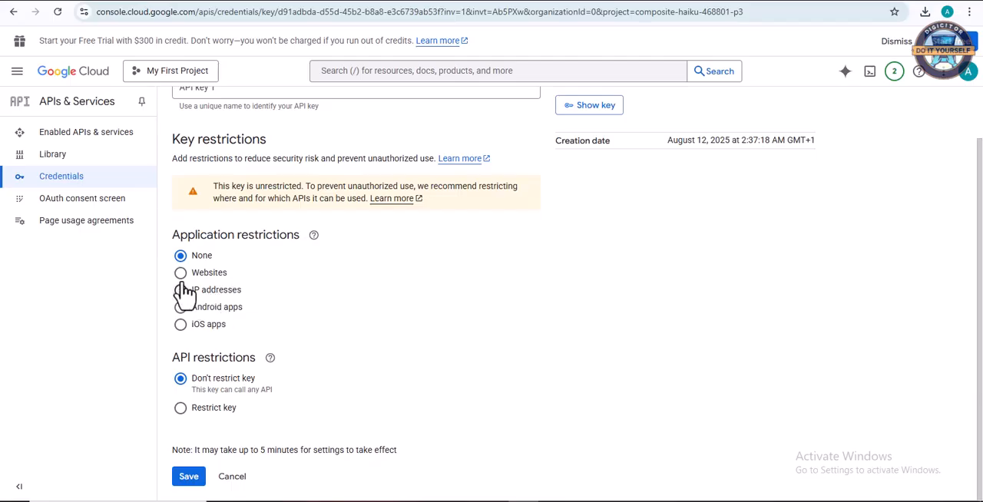
click(180, 272)
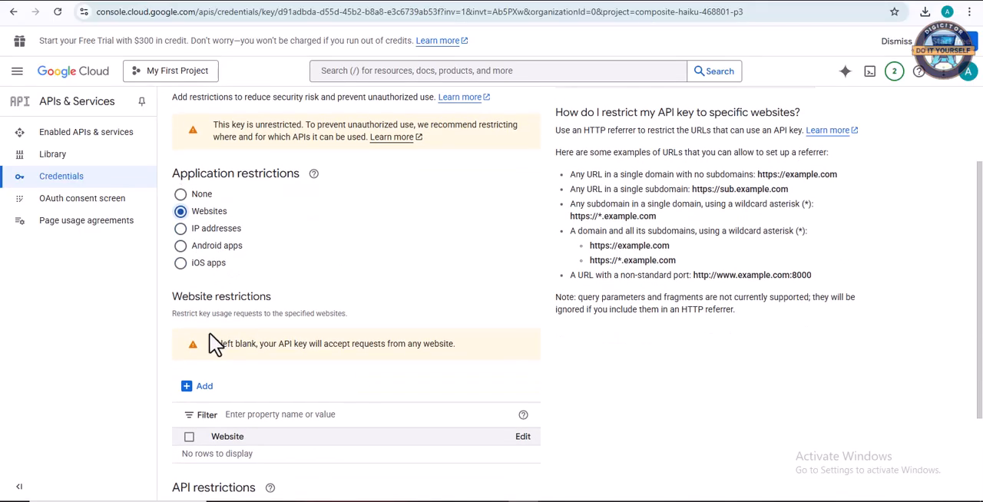
scroll(down, 3)
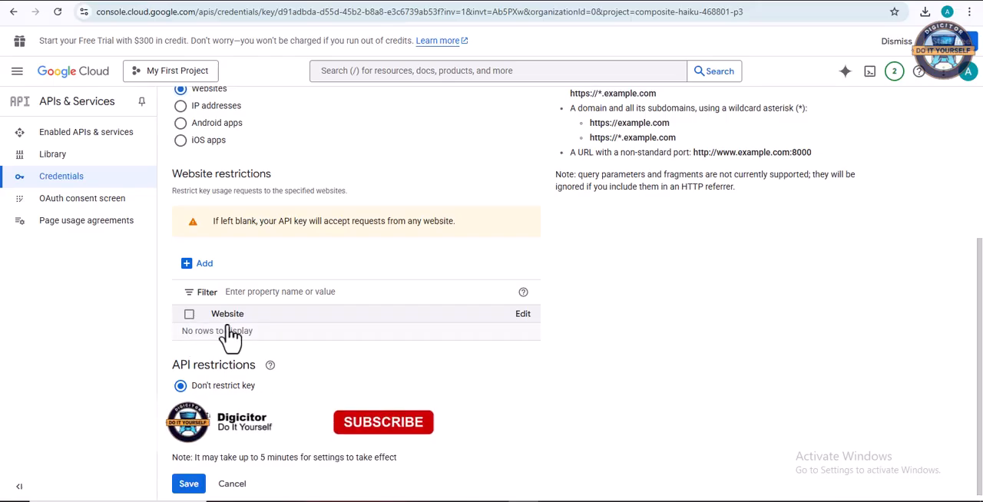
- Add '*.example.com/*' as an allowed website restriction for API key 1
click(203, 263)
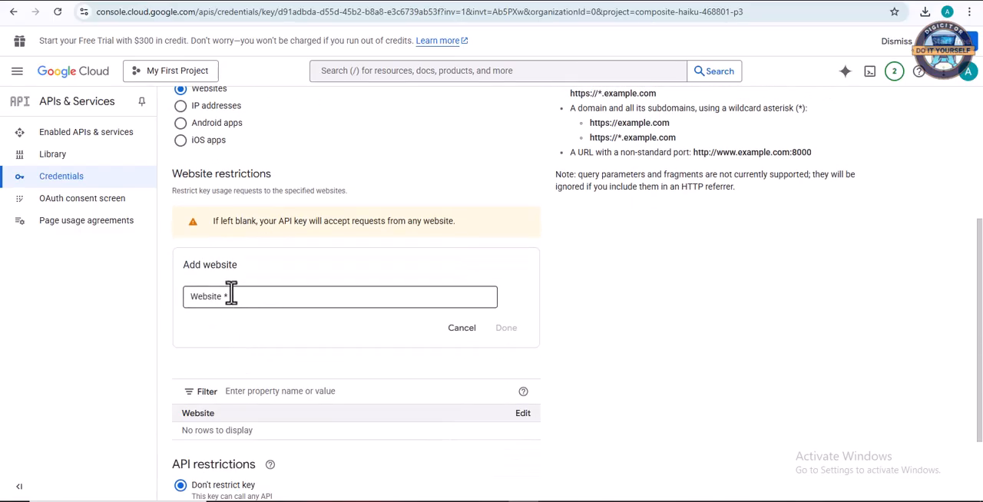
text(*.example.com/*)
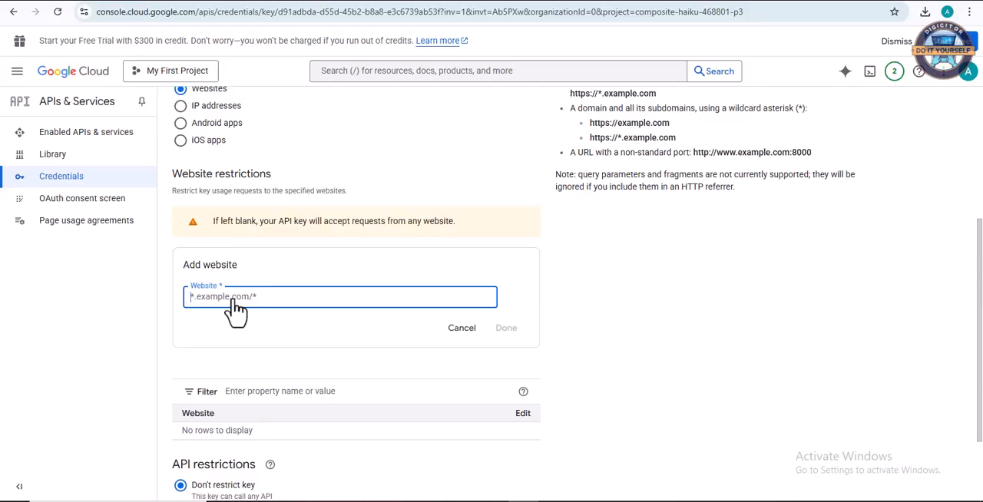
text(kr)
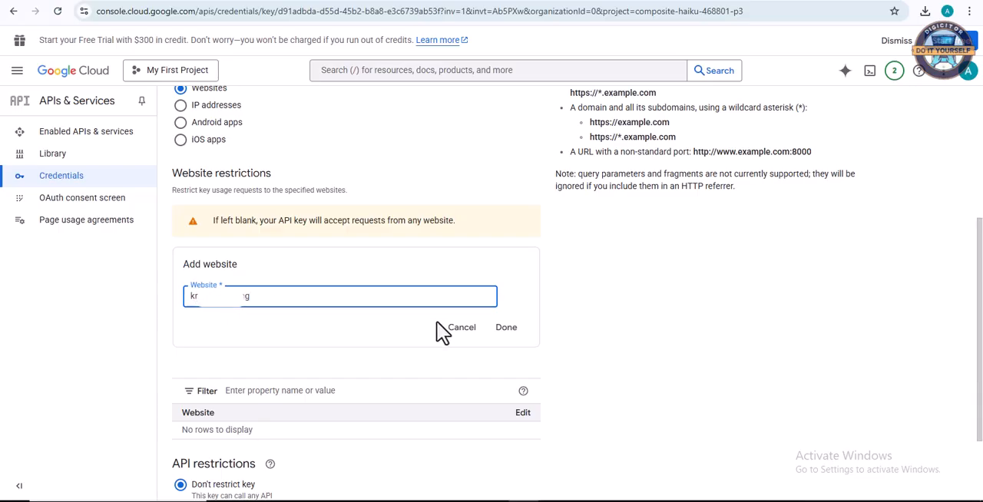
click(505, 327)
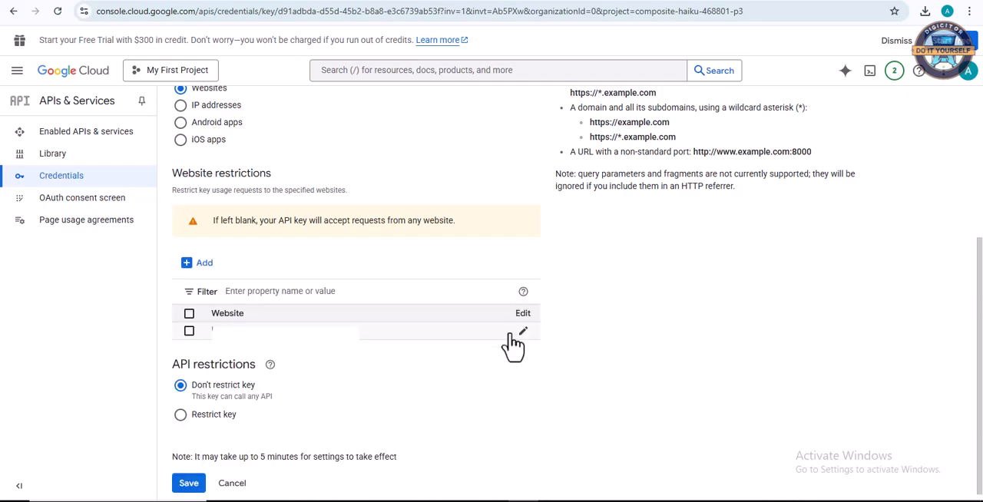
mouse_move(300, 355)
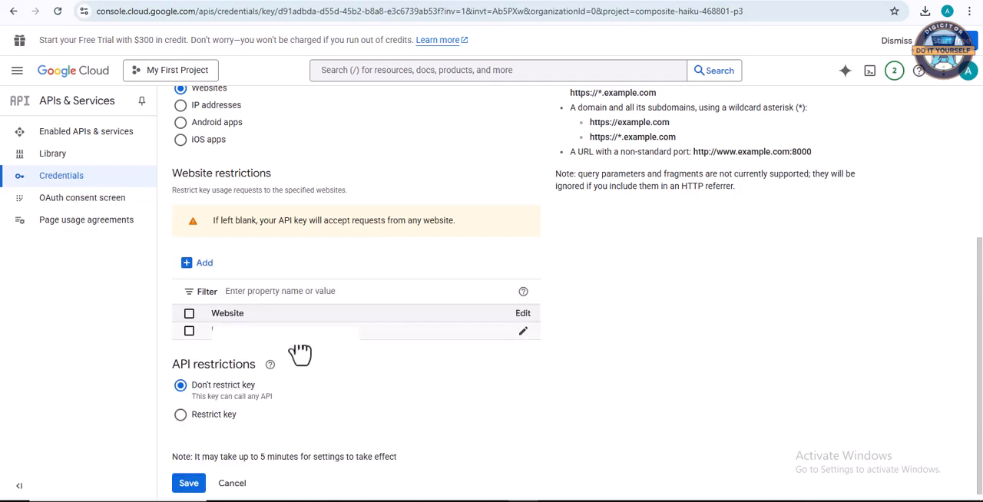
mouse_move(407, 373)
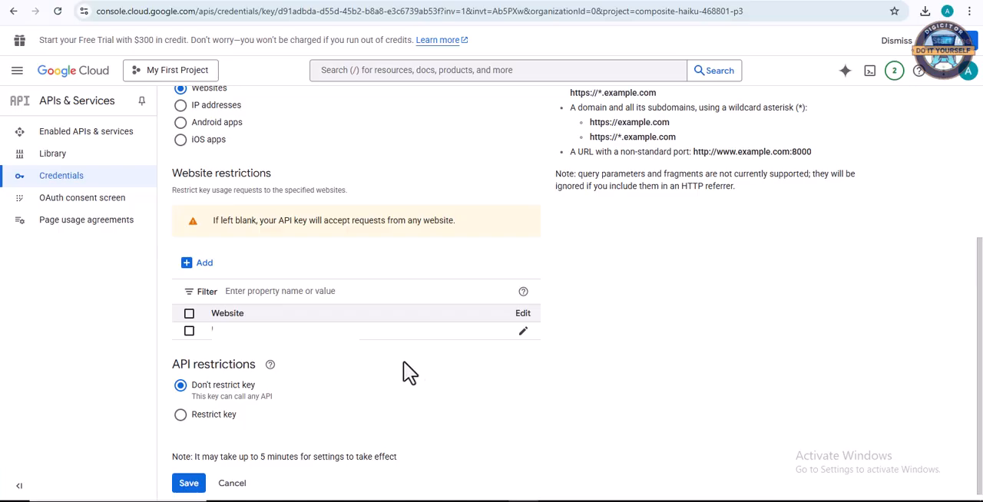
mouse_move(436, 377)
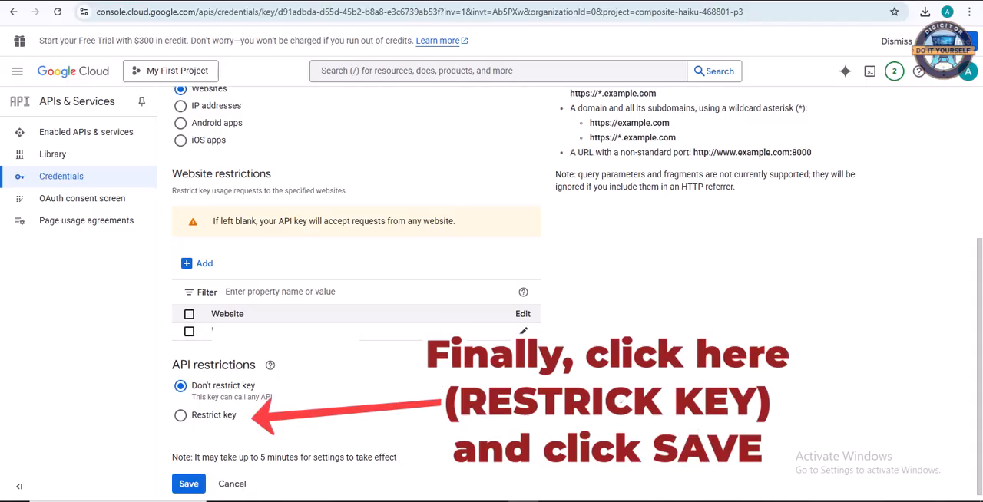
mouse_move(16, 71)
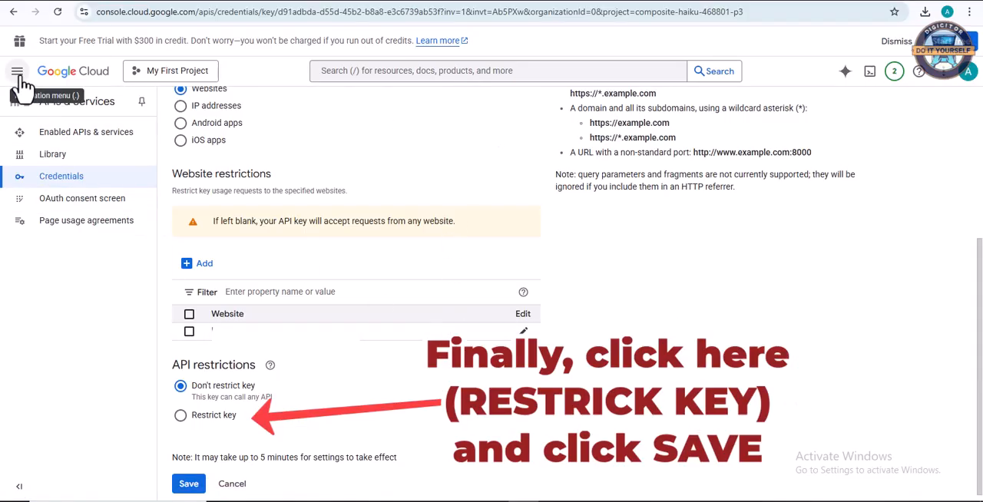
- Return to the APIs & Services Credentials page listing API key 1
click(18, 71)
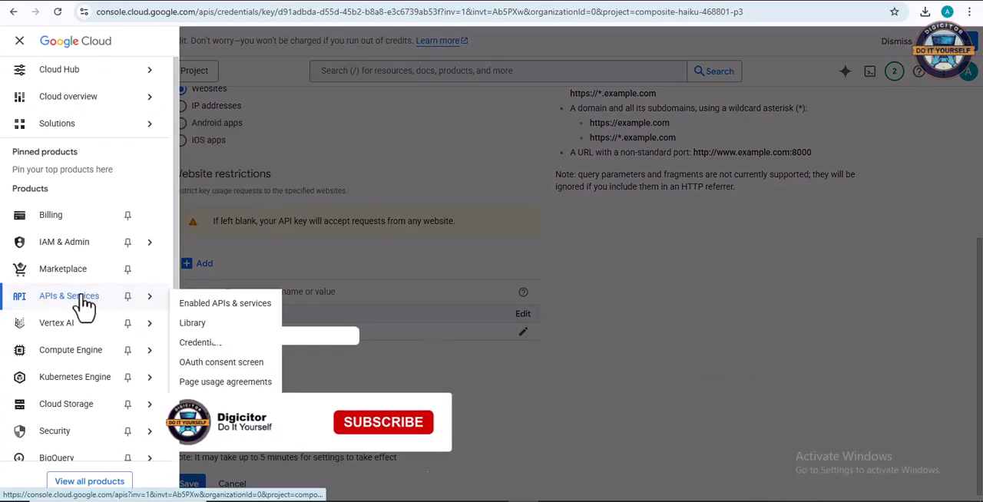
click(383, 422)
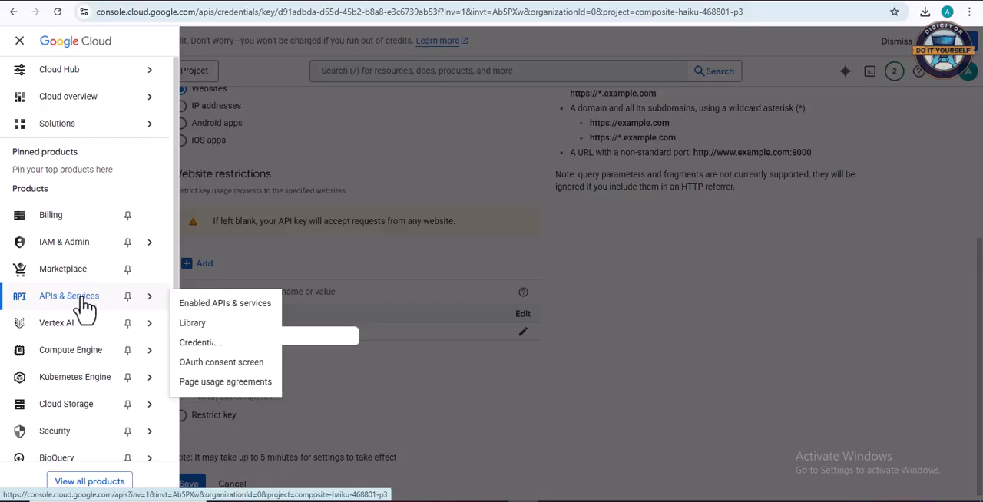
click(224, 303)
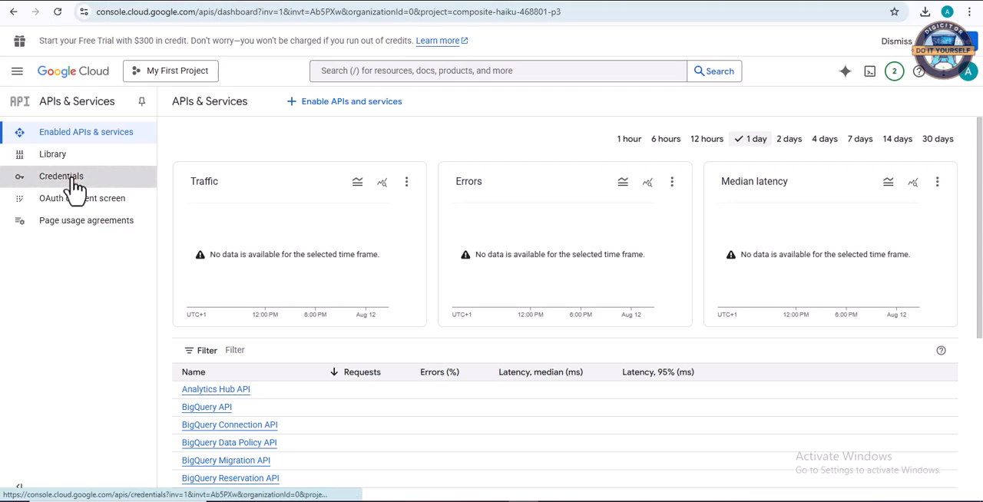
click(61, 176)
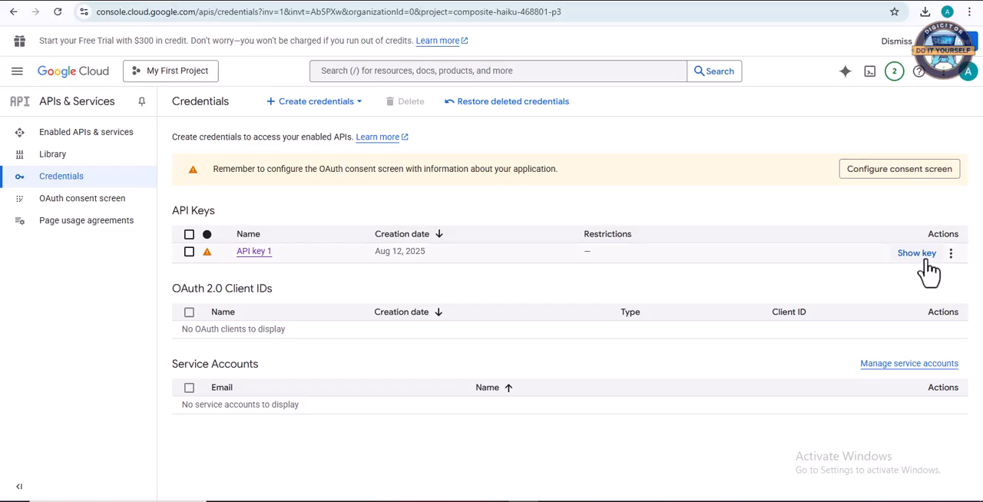
mouse_move(941, 293)
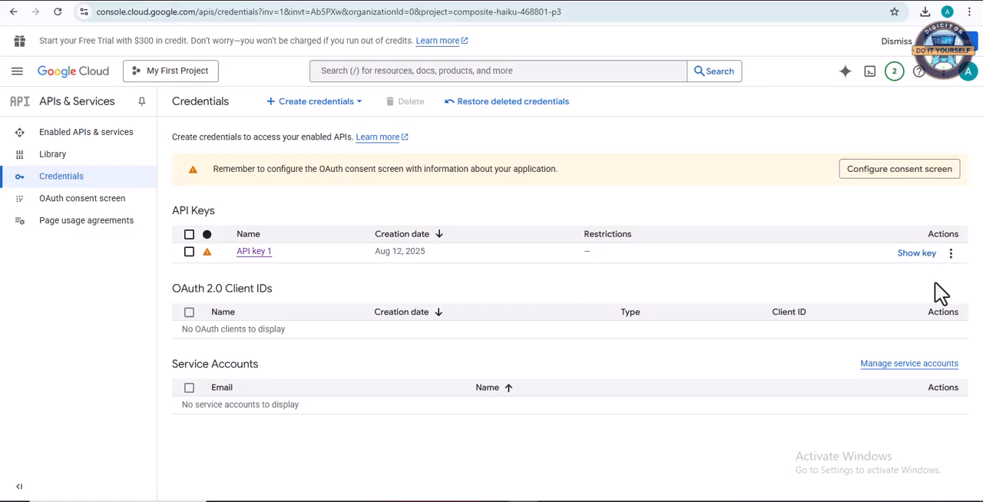